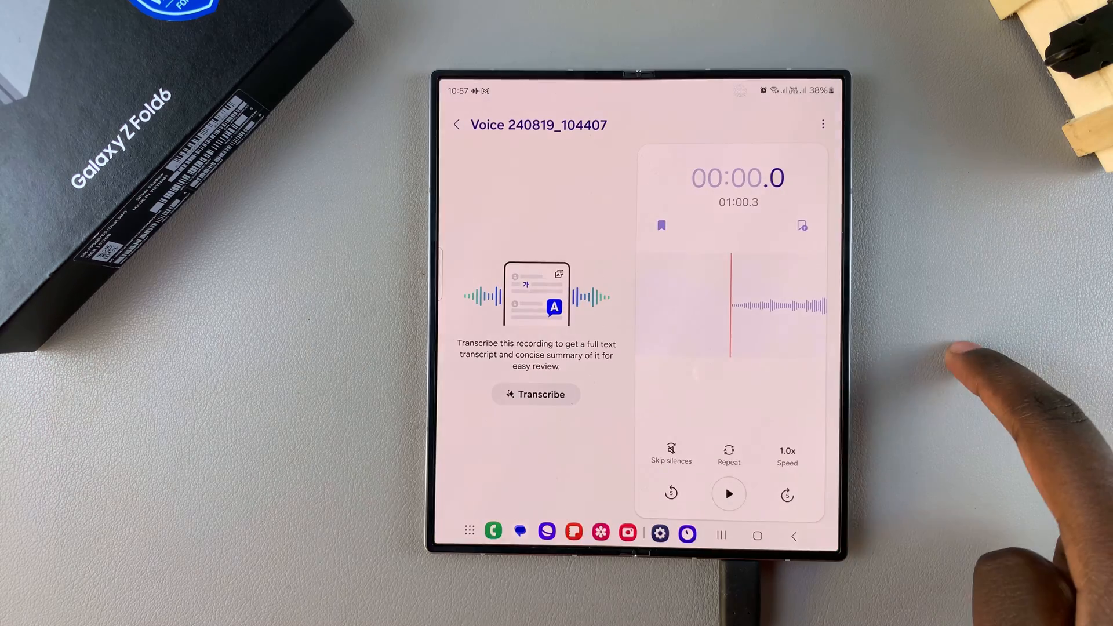
Step: Return to All recordings and open the five-second 'Slow it down' recording
{"action": "left_click", "coordinate": [456, 124]}
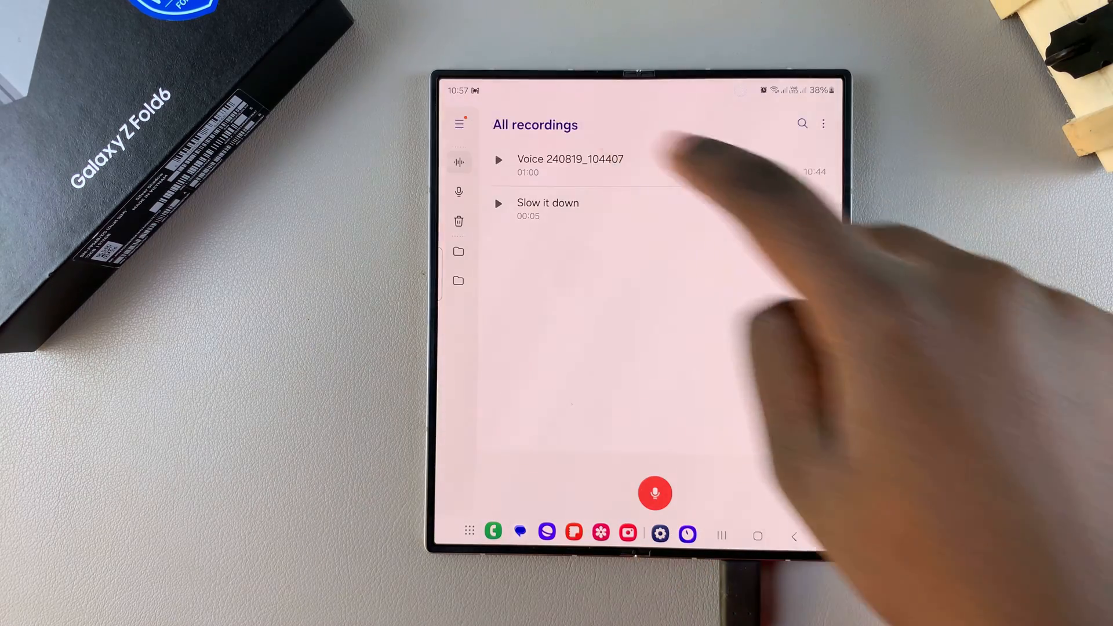
{"action": "left_click", "coordinate": [547, 209]}
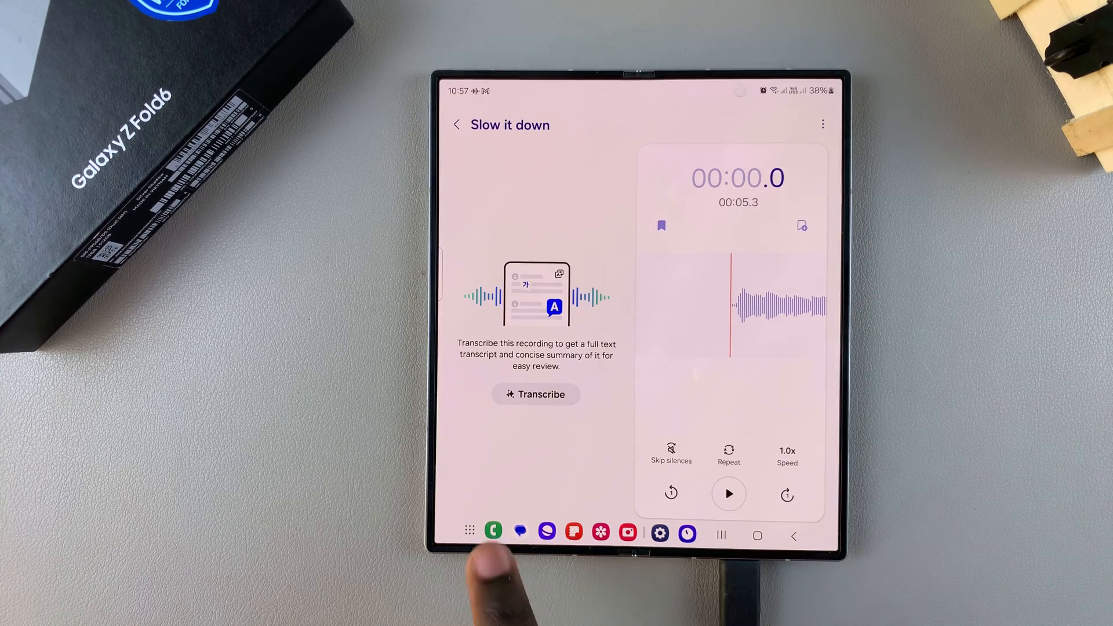
Step: Transcribe 'Slow it down' into a Speaker 1 labelled transcript beside the player
{"action": "left_click", "coordinate": [536, 395]}
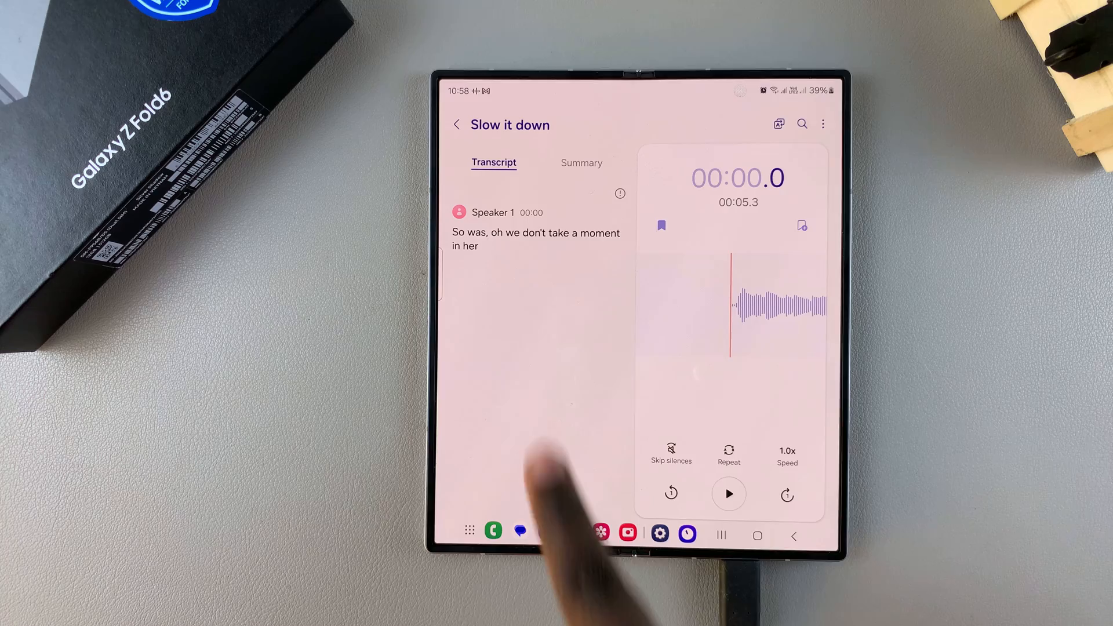
{"action": "mouse_move", "coordinate": [536, 397]}
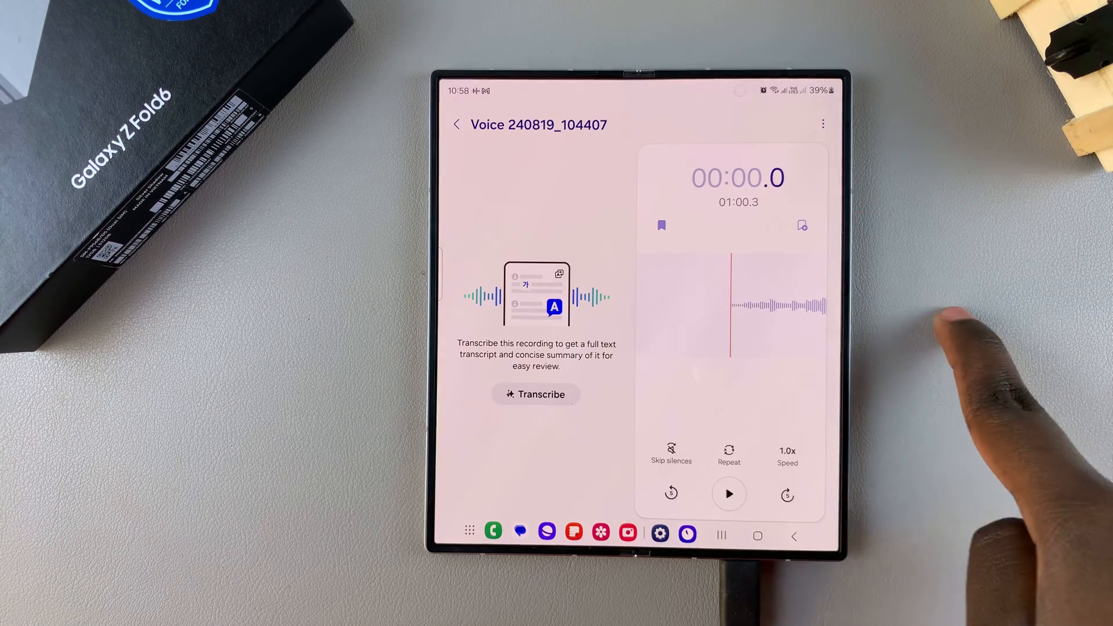
Step: Transcribe Voice 240819_104407 in English (United Kingdom) into a timestamped Speaker 1 transcript
{"action": "left_click", "coordinate": [536, 394]}
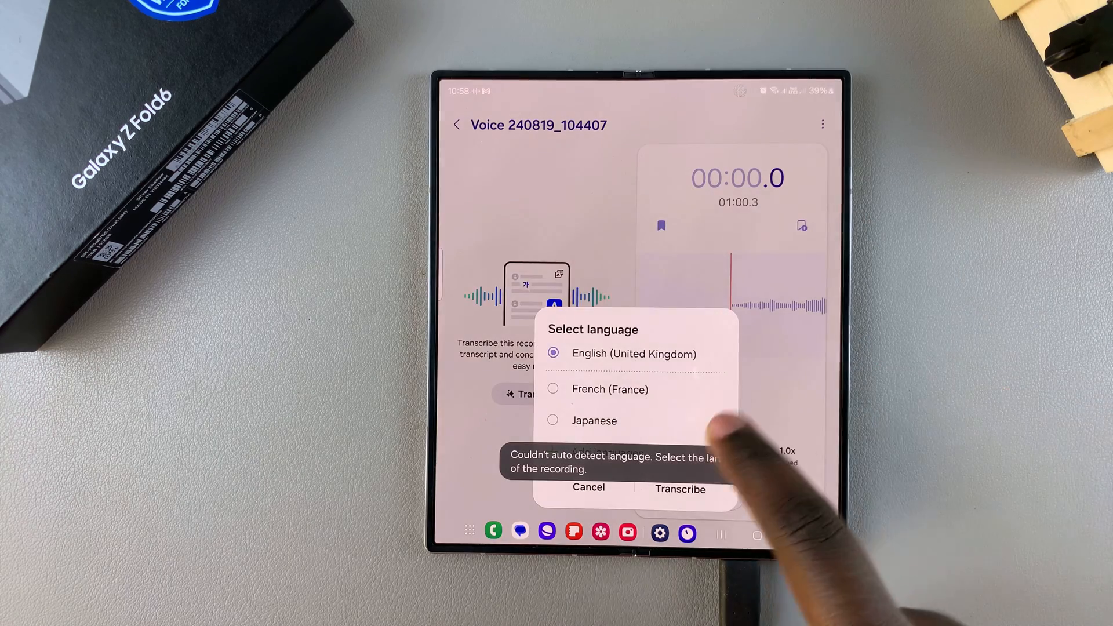
{"action": "left_click", "coordinate": [679, 488]}
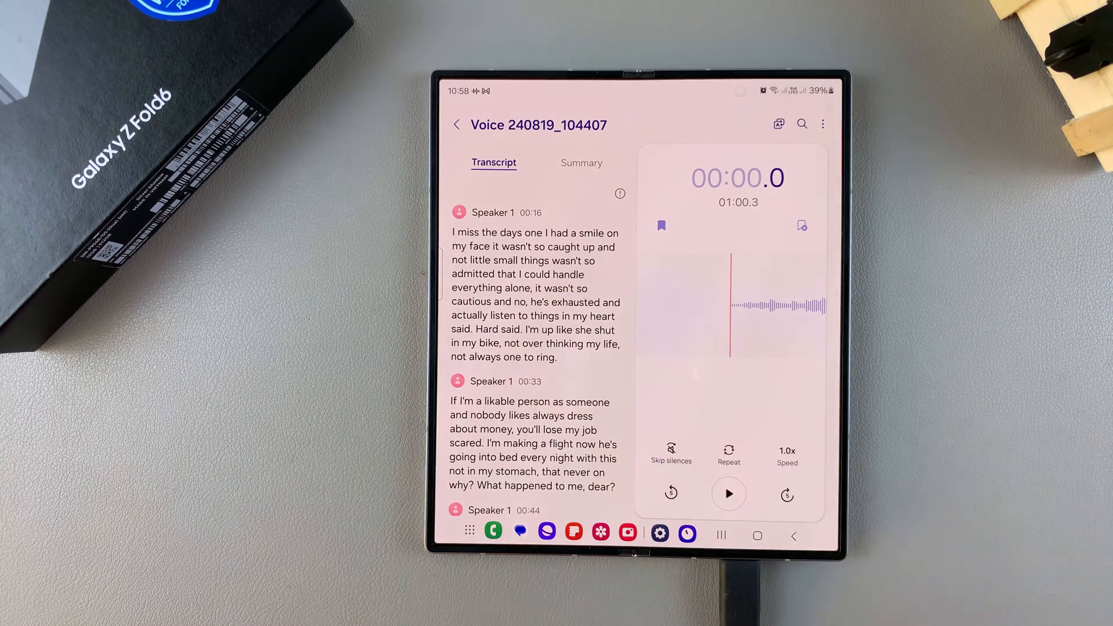
Step: Play Voice 240819_104407 alongside its scrolling transcript, then pause at 00:16.8
{"action": "scroll", "scroll_direction": "down", "scroll_amount": 3}
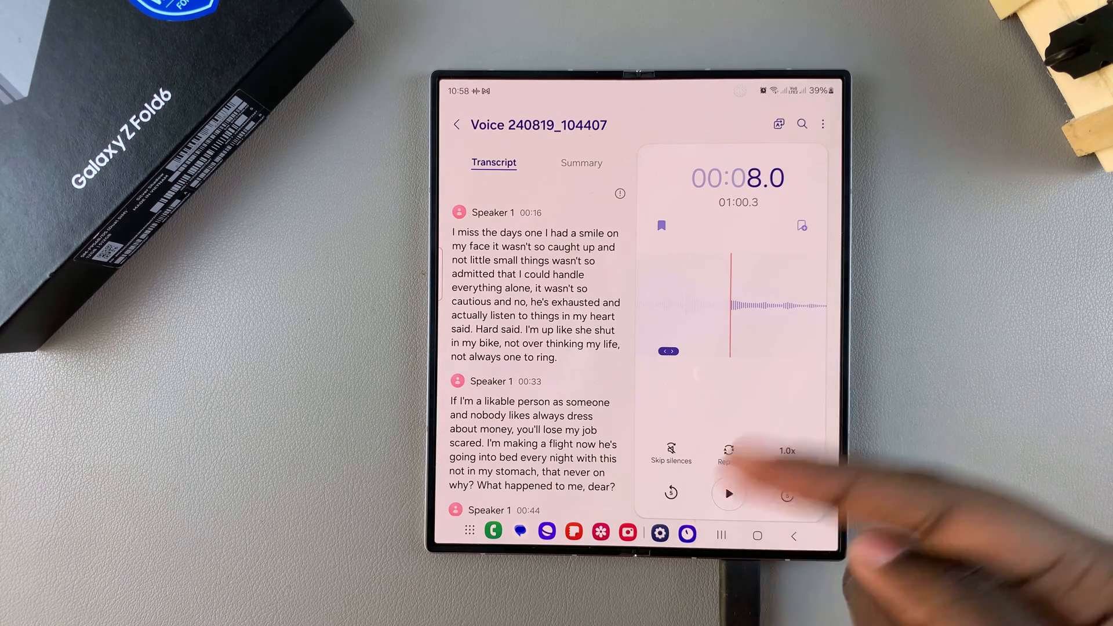
{"action": "left_click", "coordinate": [728, 494]}
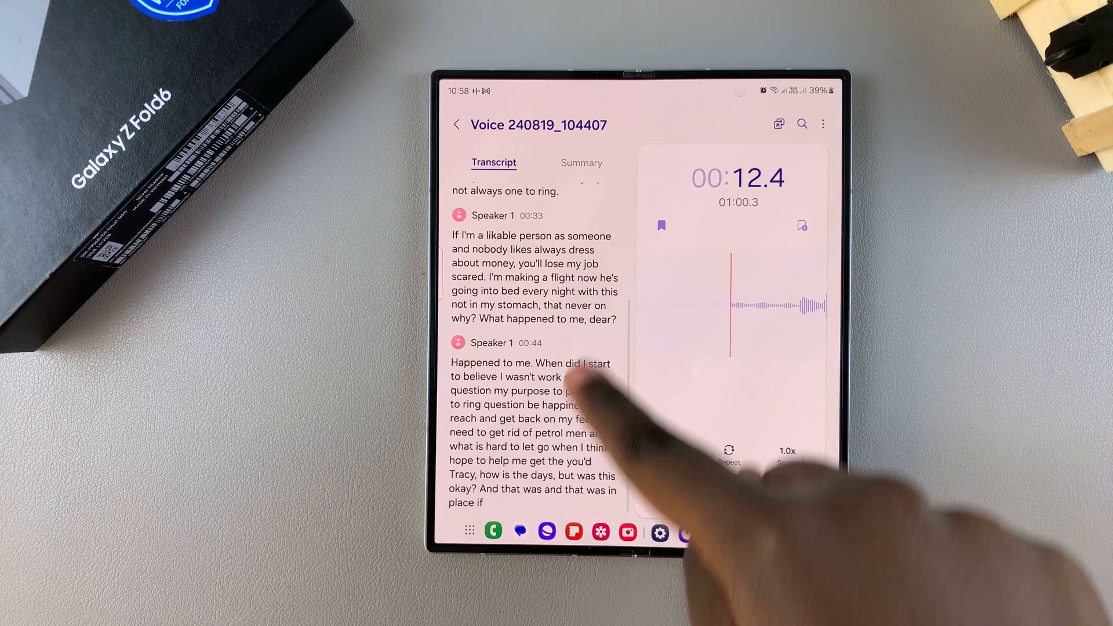
{"action": "left_click", "coordinate": [728, 494]}
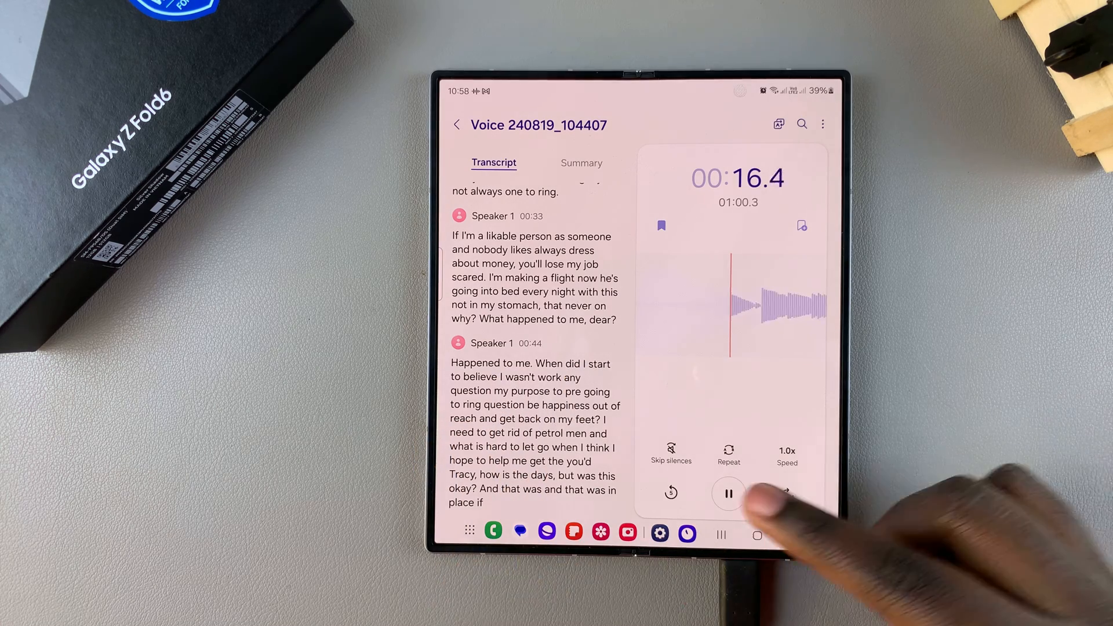
{"action": "left_click", "coordinate": [728, 494]}
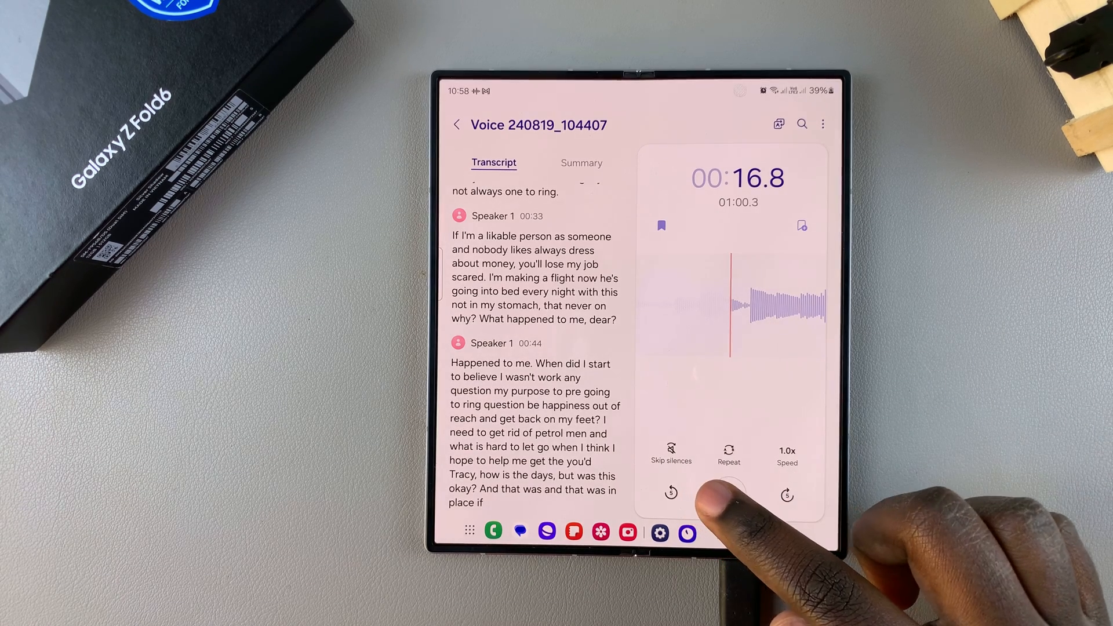
{"action": "left_click", "coordinate": [728, 494]}
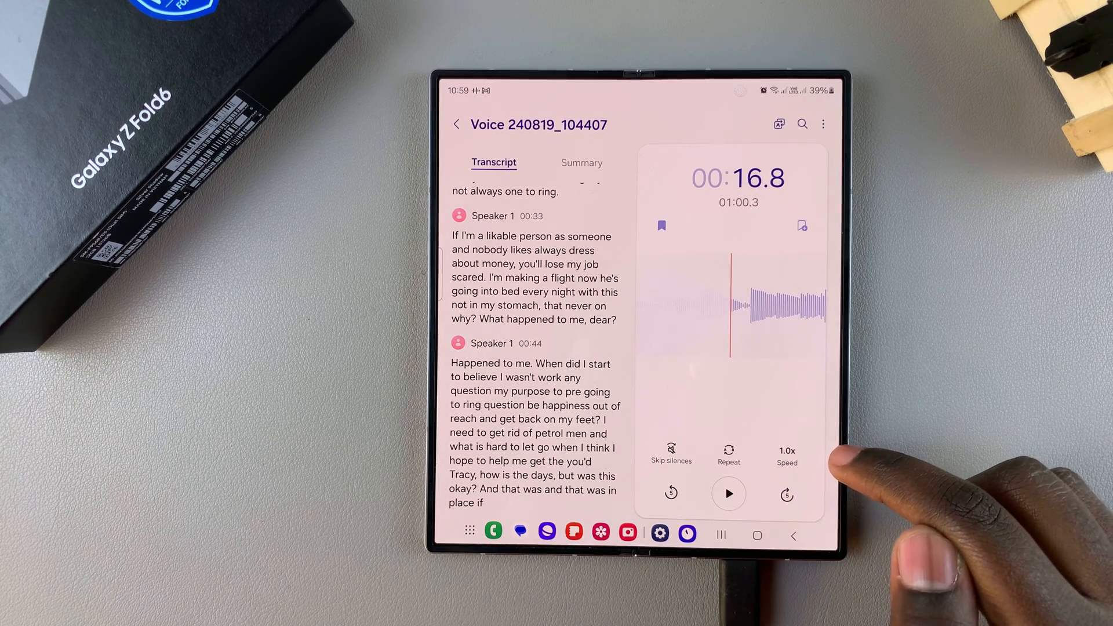
Step: Skip back five seconds to 00:11.8 and forward again to 00:16.8
{"action": "left_click", "coordinate": [671, 494]}
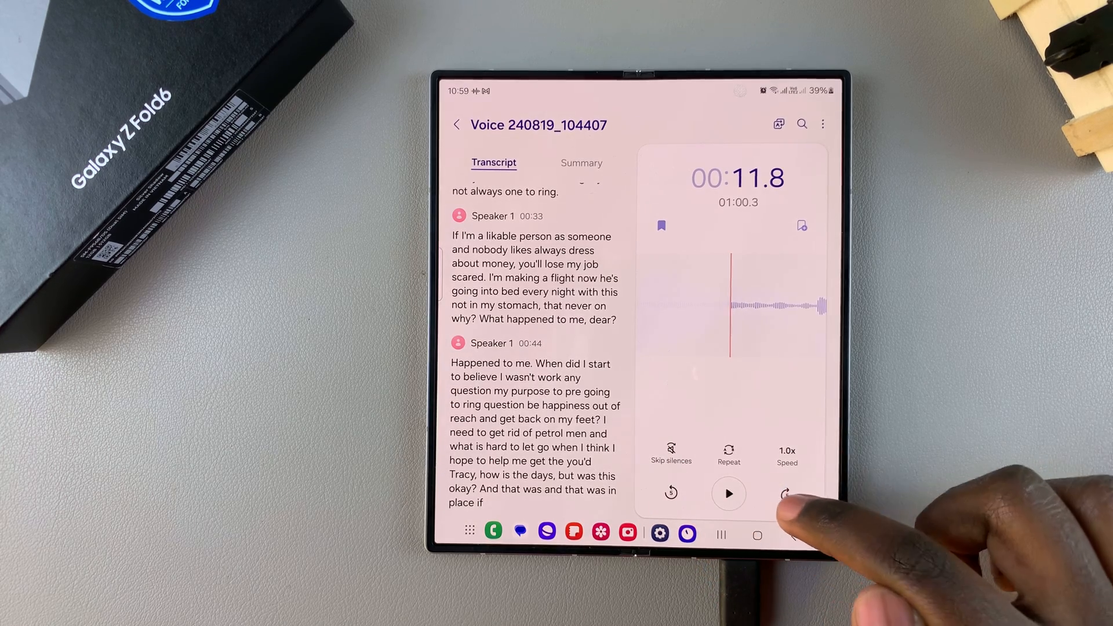
{"action": "left_click", "coordinate": [786, 493]}
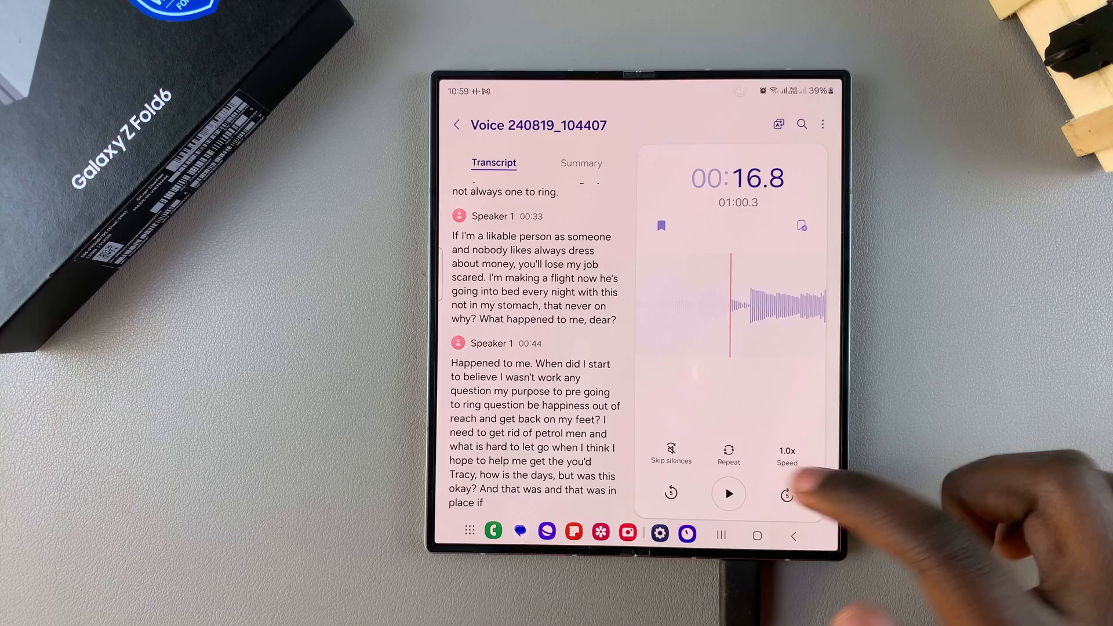